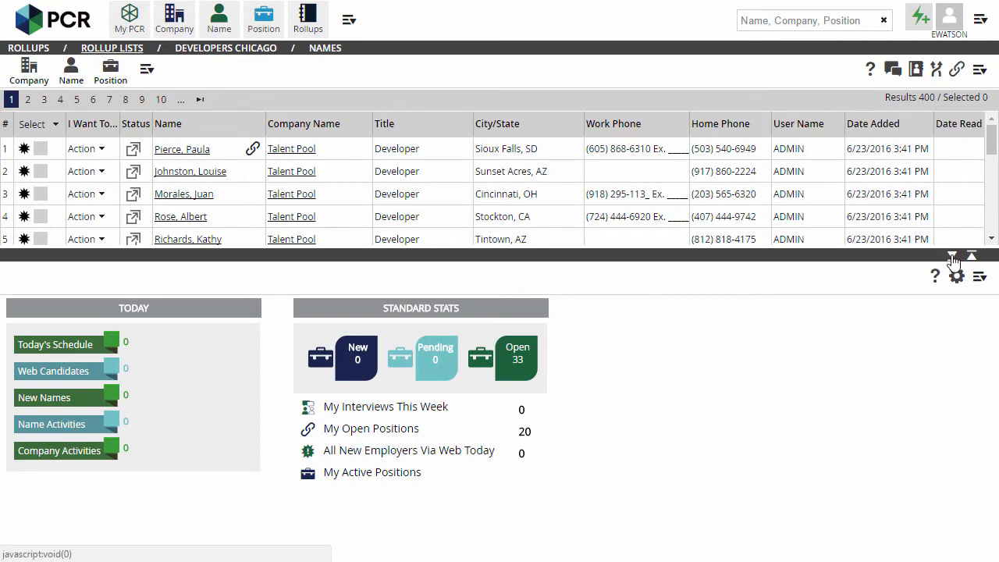
Step: Hide the dashboard under the Developers Chicago rollup and show the list's actions menu
left_click(971, 256)
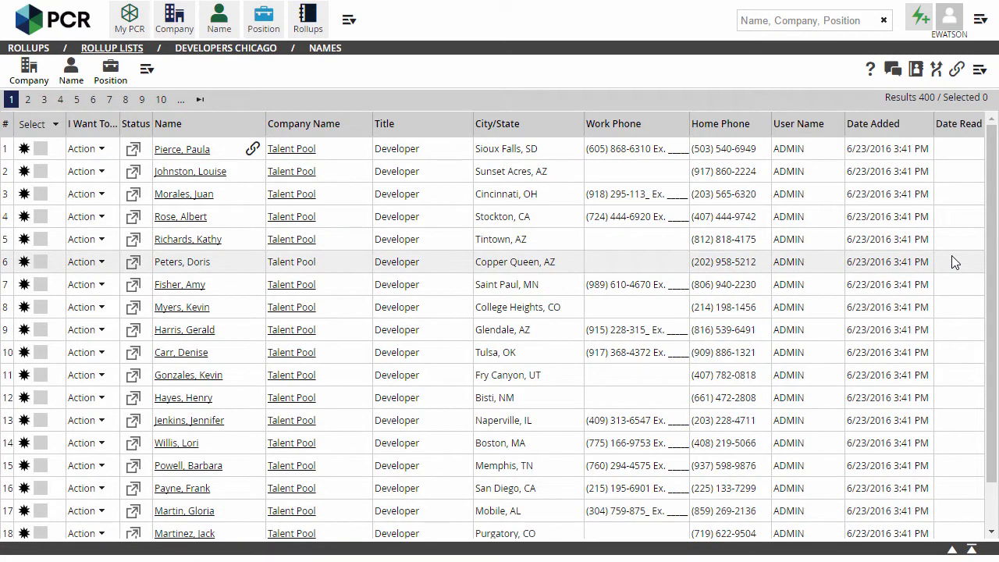
left_click(979, 69)
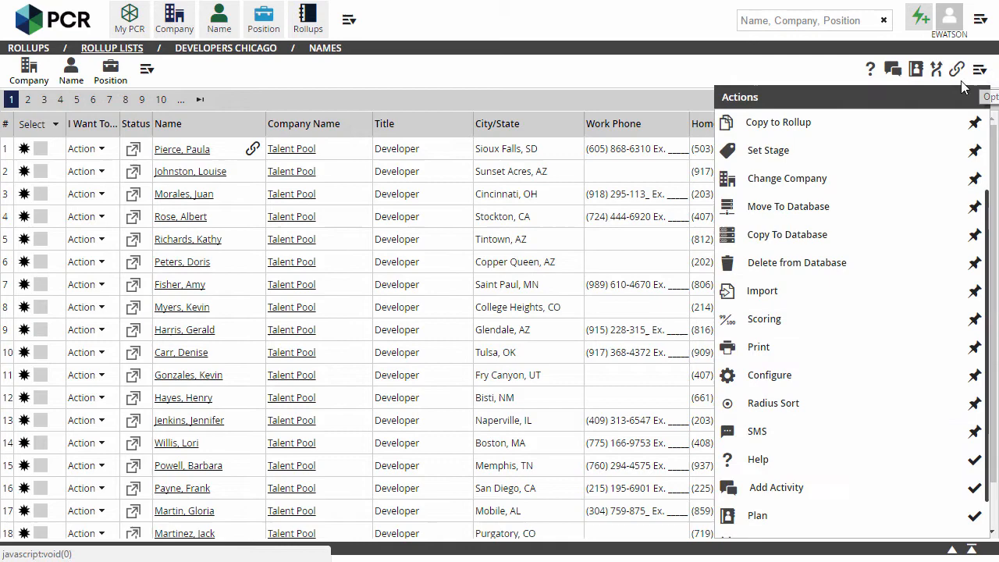
mouse_move(826, 381)
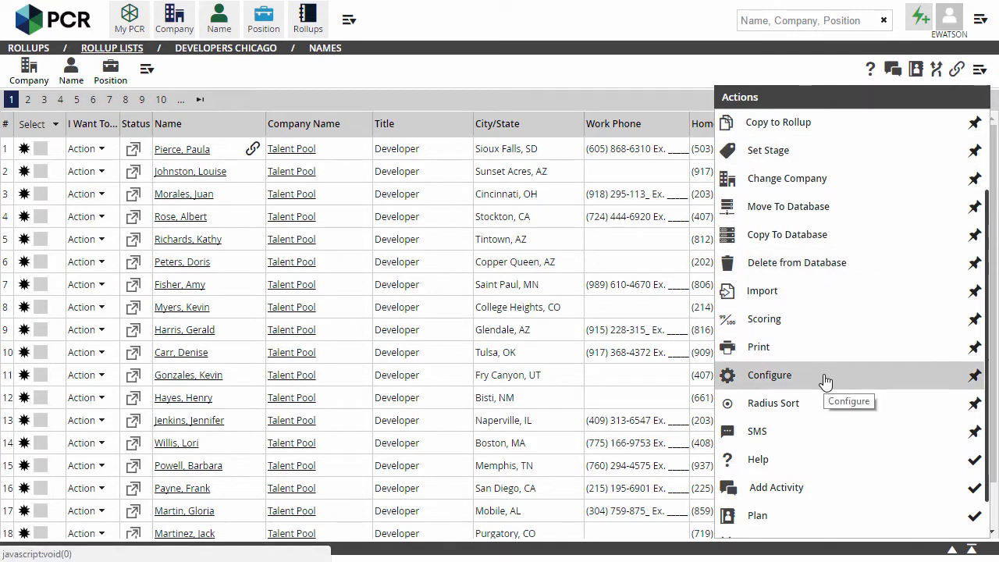
Step: Enter the rollup configuration and add the 'I Want To..' field as a column
left_click(768, 375)
type("i")
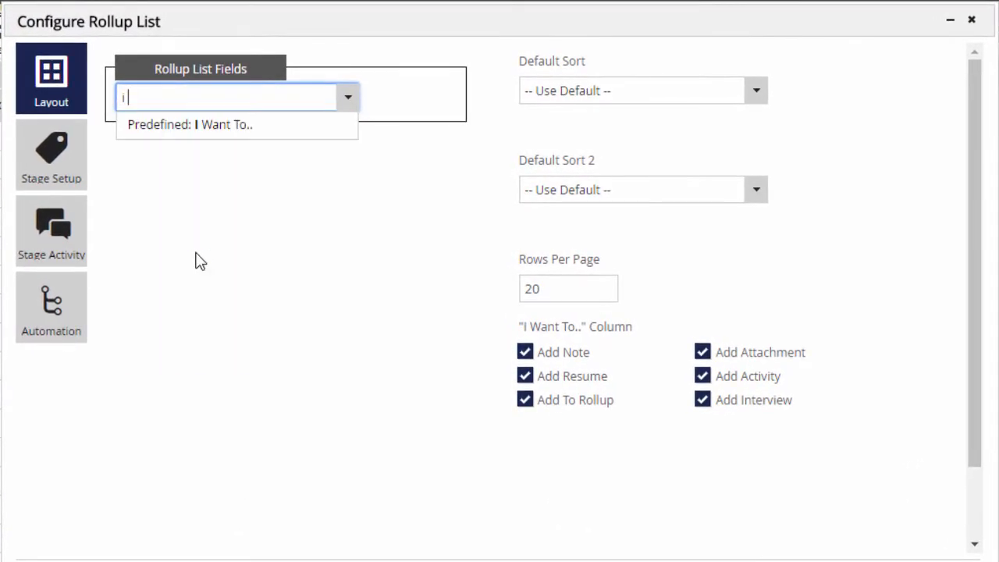
left_click(189, 125)
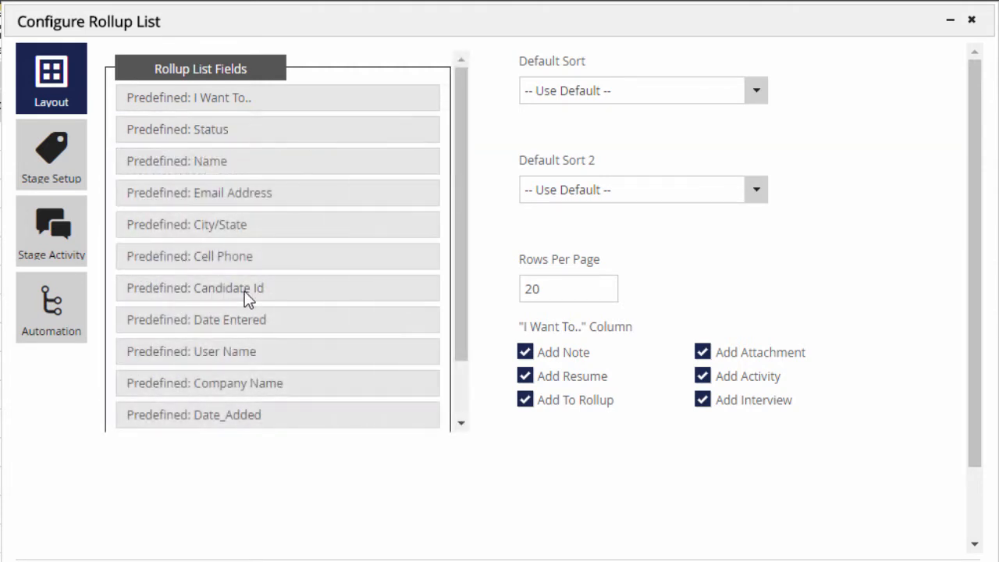
Step: Sort the rollup by Date Added ASC then City ASC and show 75 rows per page
left_click(756, 90)
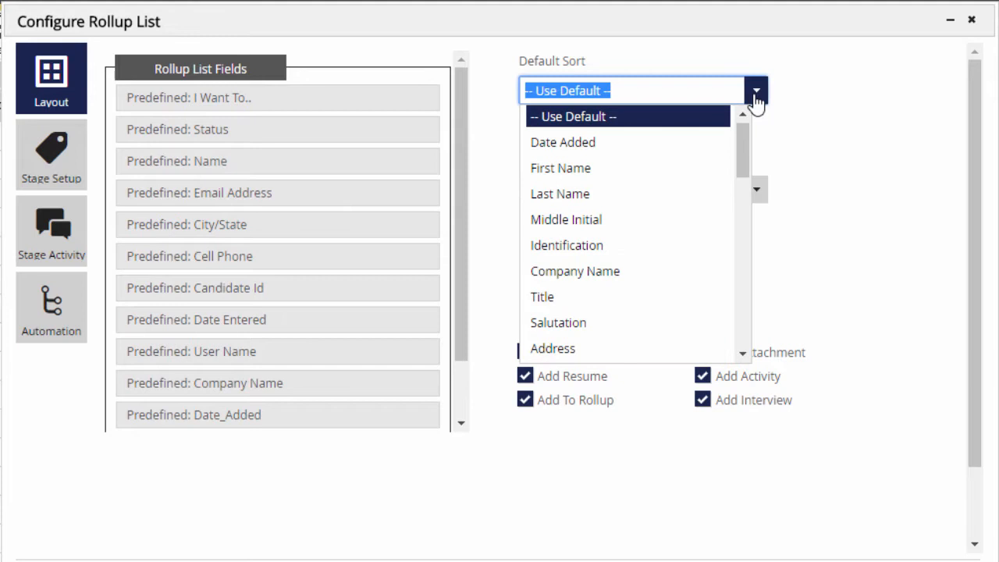
left_click(562, 142)
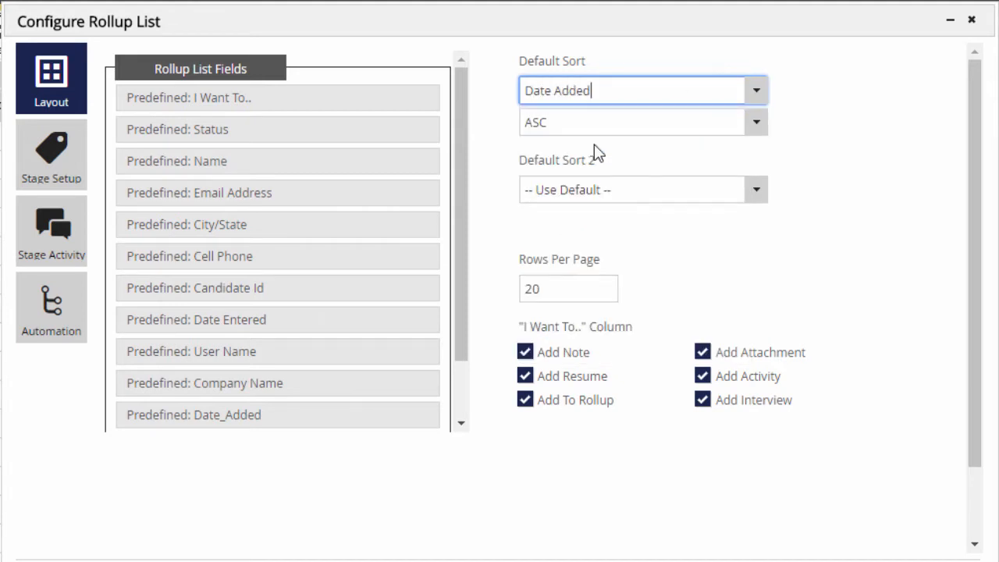
left_click(754, 191)
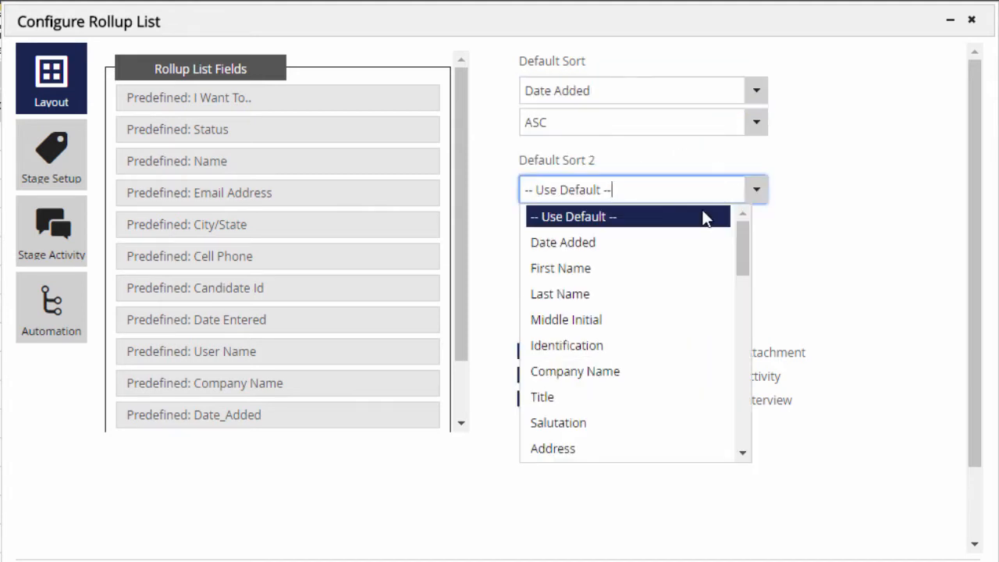
type("cit")
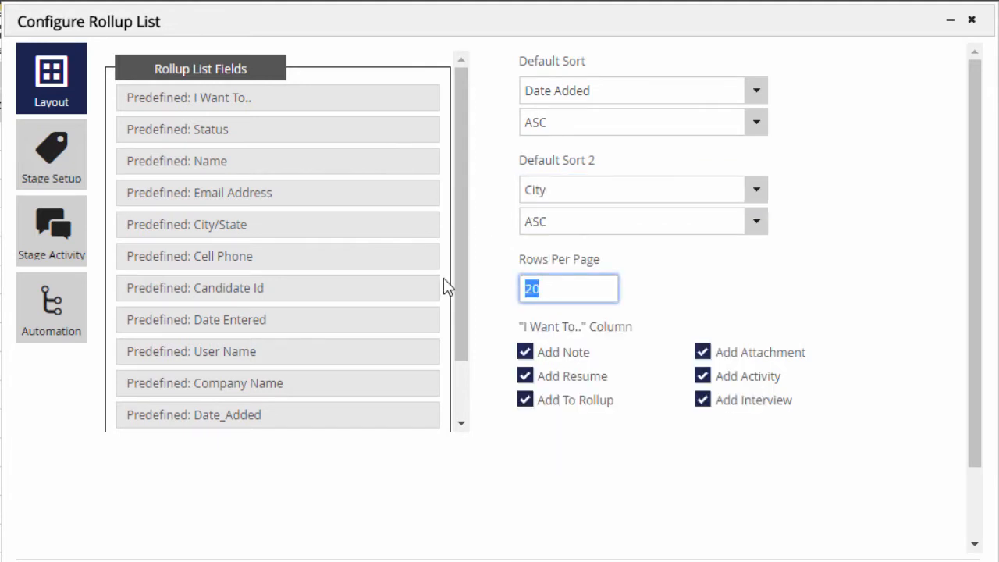
type("75")
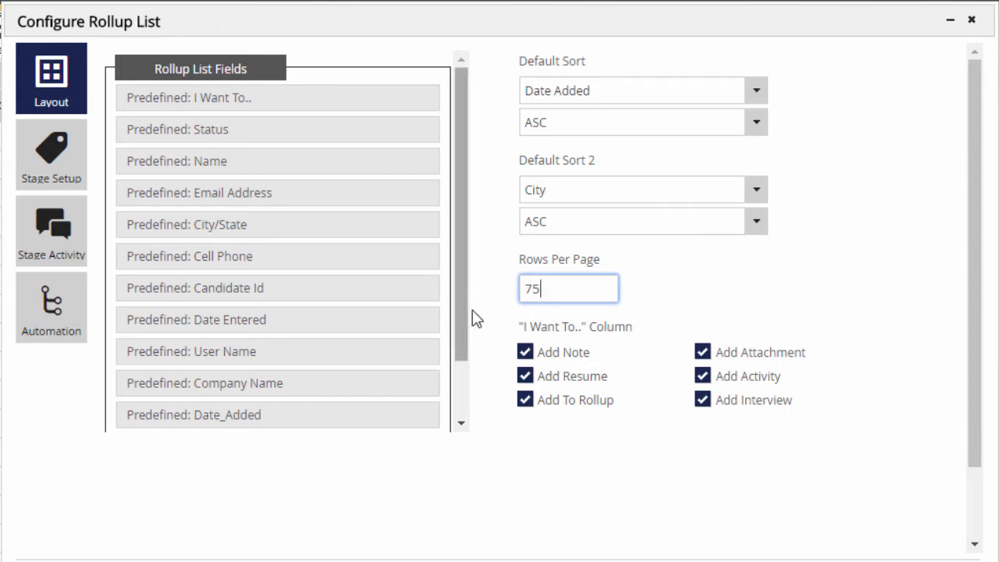
mouse_move(528, 356)
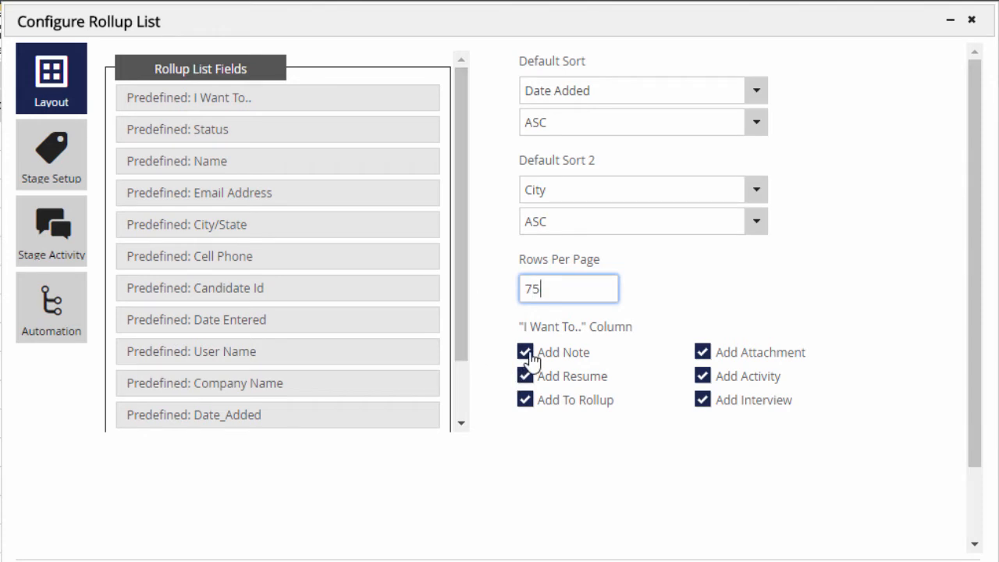
Step: Remove Add Resume from the row actions and continue to the stage setup
left_click(525, 374)
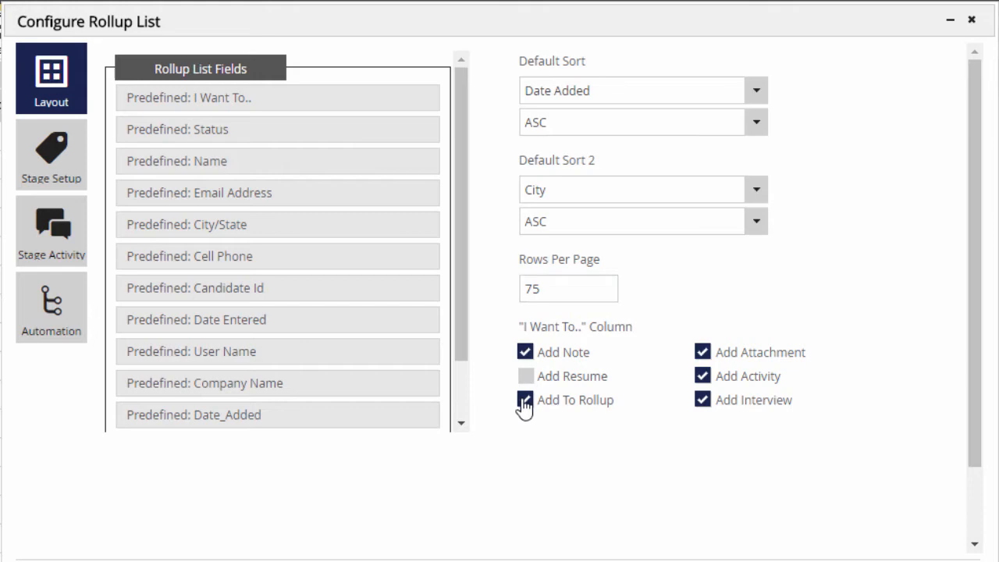
left_click(525, 400)
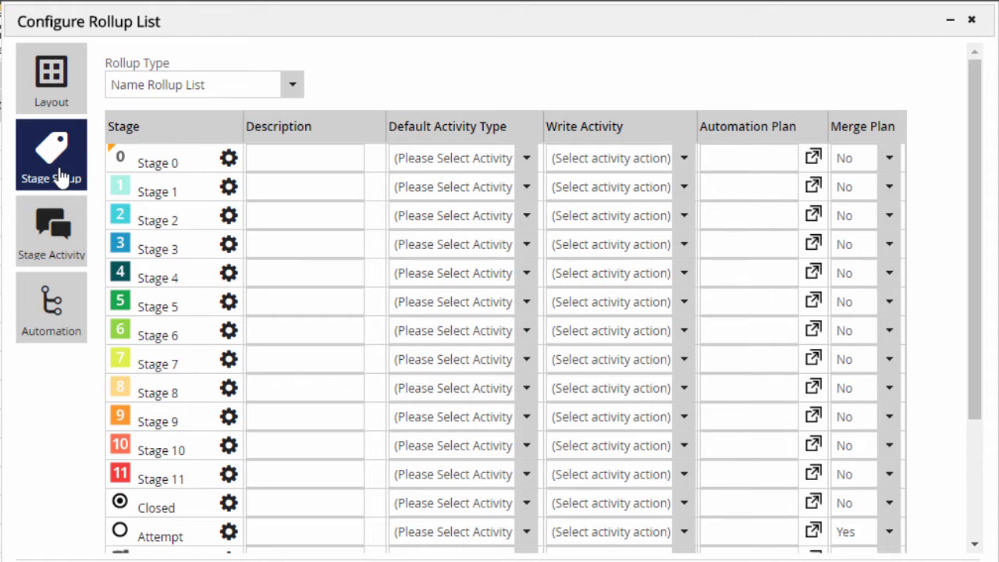
mouse_move(334, 189)
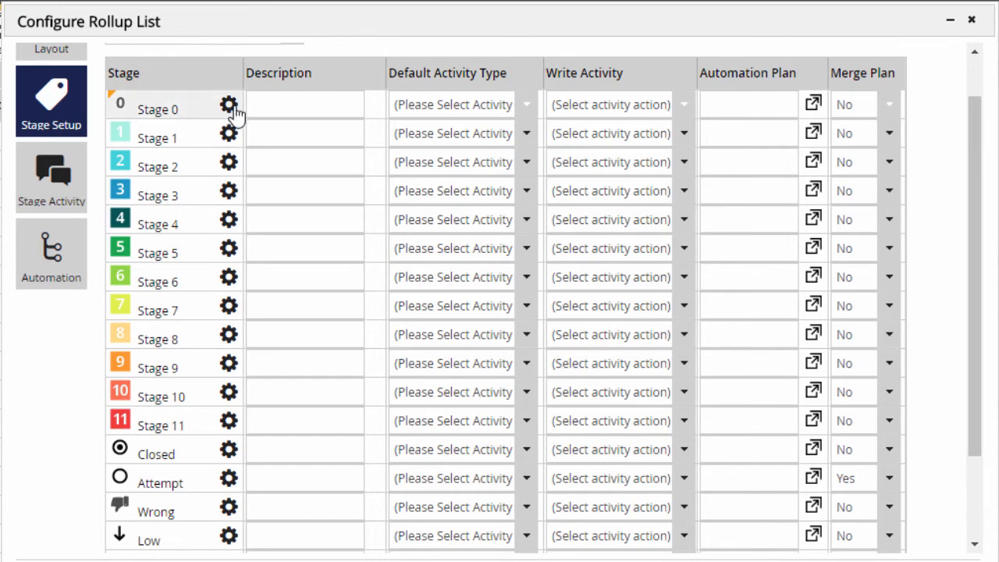
Step: Rename Stage 0 to 'LinkedIn Contact' with a blue LinkedIn icon
left_click(228, 103)
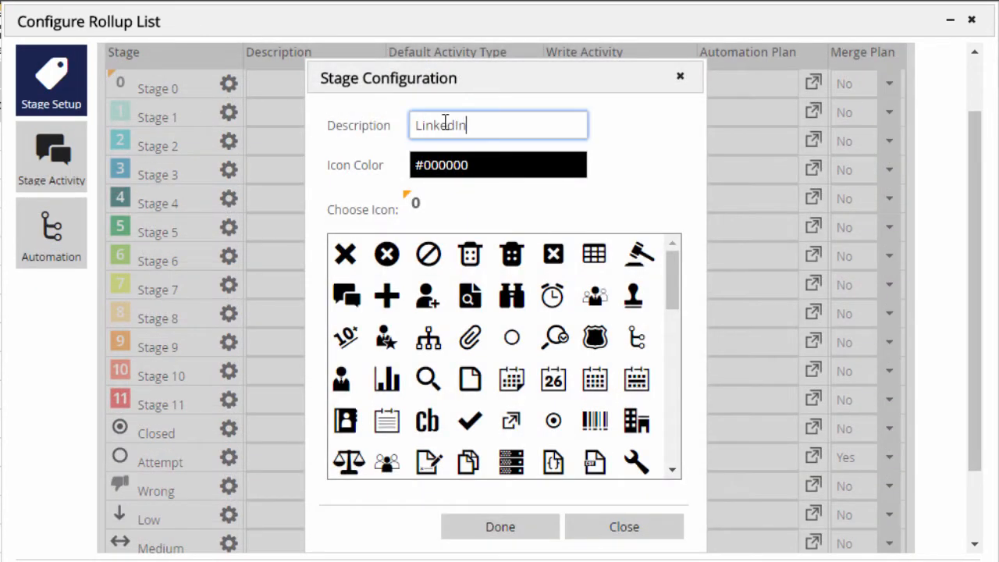
type("Contact")
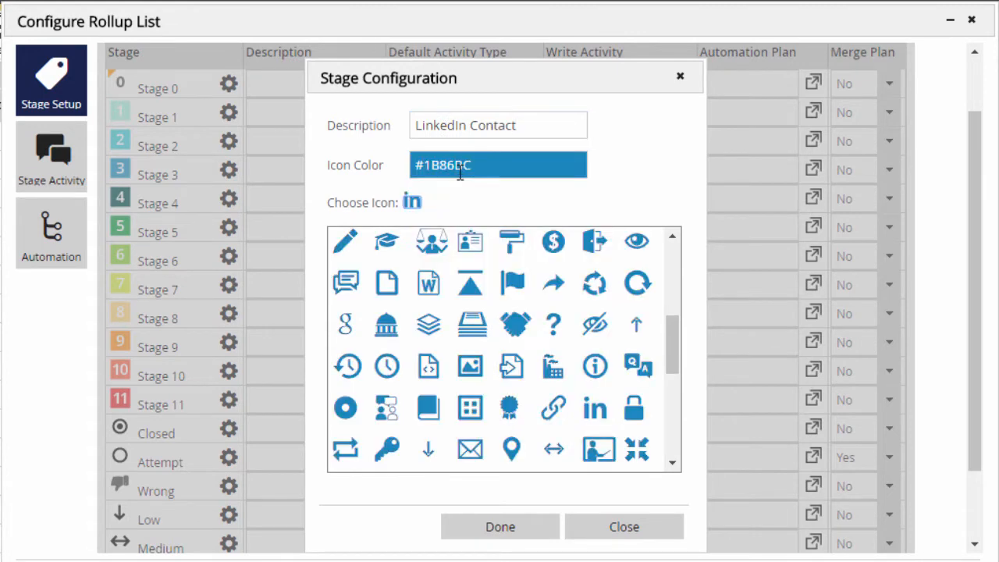
left_click(500, 526)
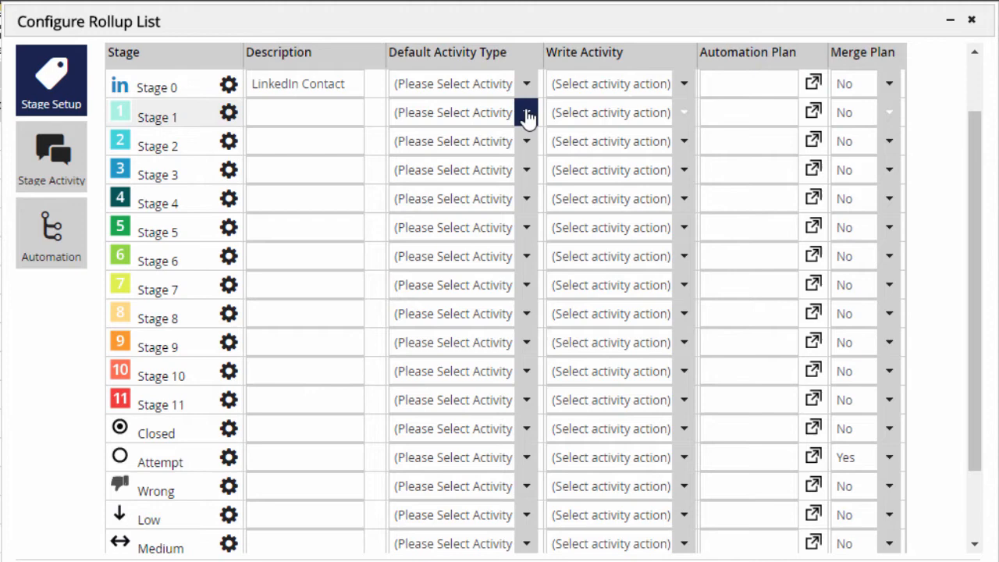
Step: Give Stage 0 the LI- LinkedIn Request default activity and an Automation Plan write action, closing the empty plan picker
left_click(526, 85)
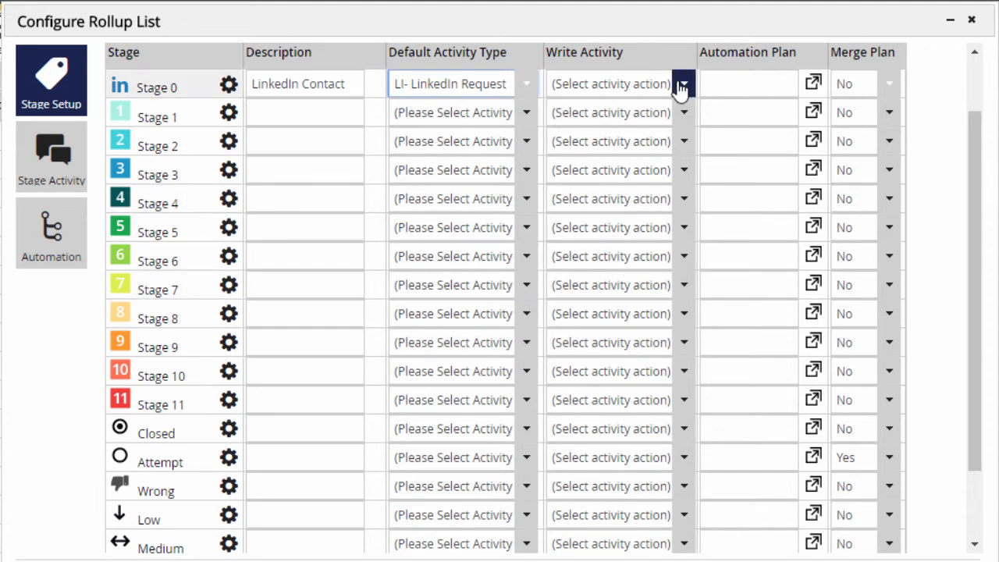
left_click(682, 84)
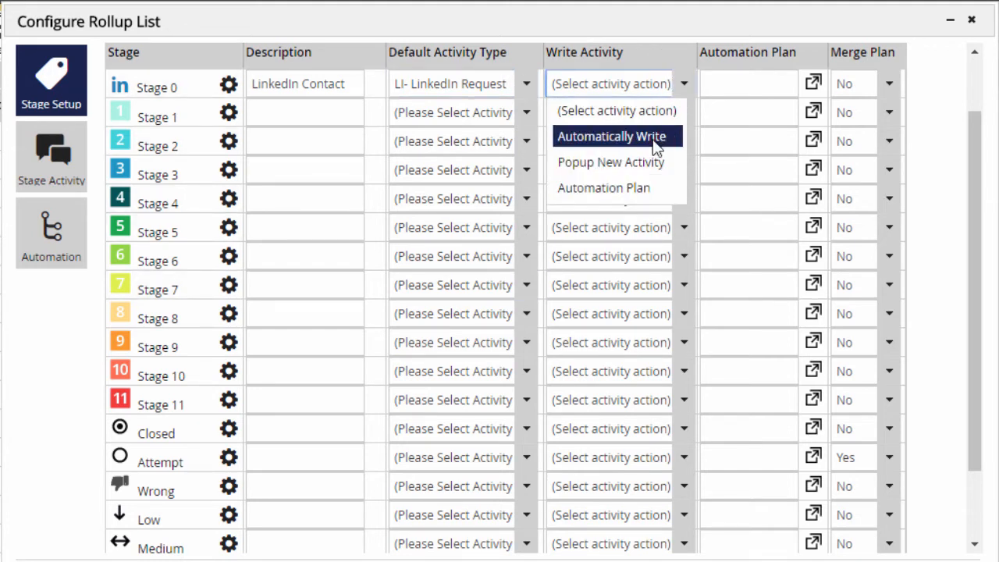
mouse_move(611, 162)
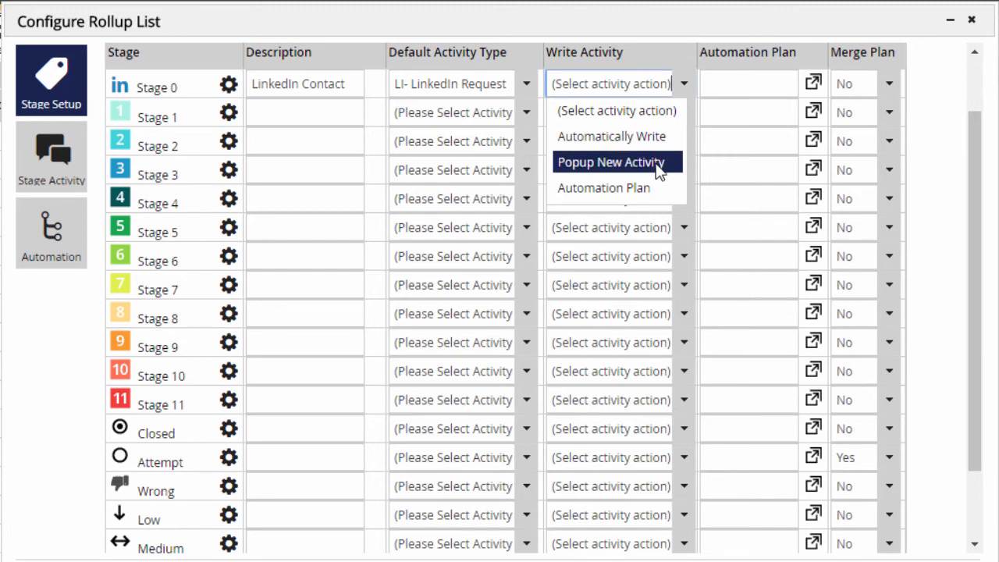
mouse_move(656, 195)
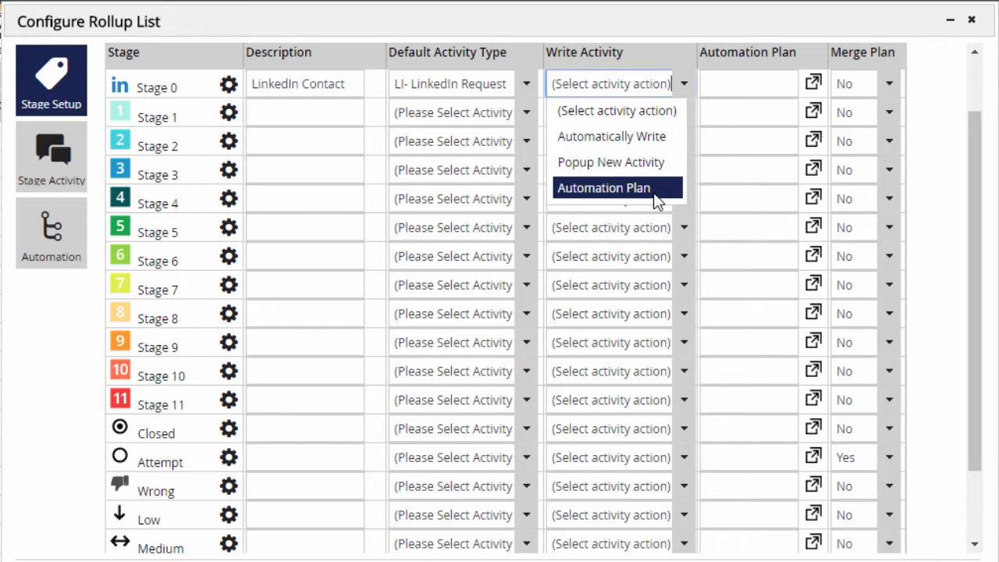
left_click(603, 187)
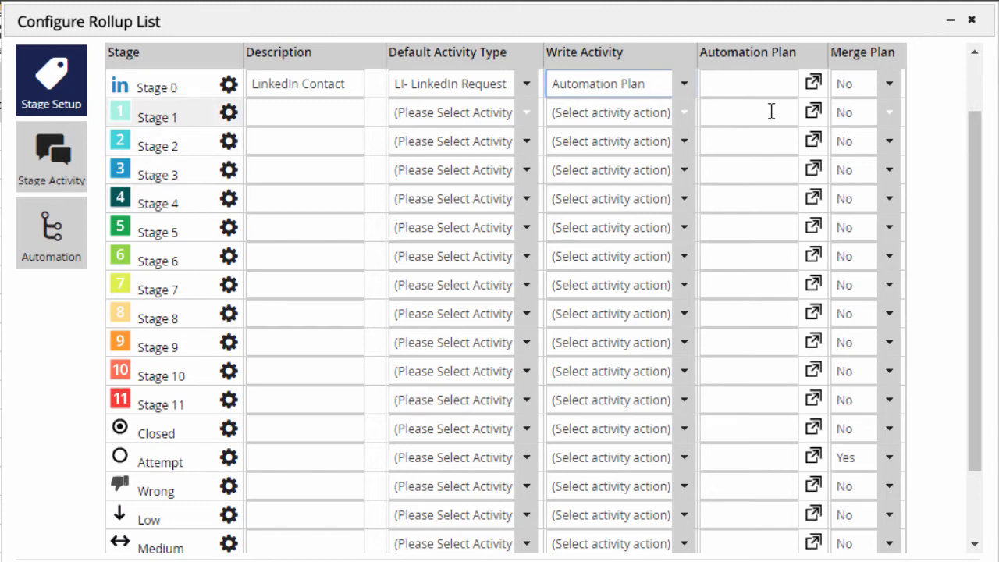
left_click(814, 85)
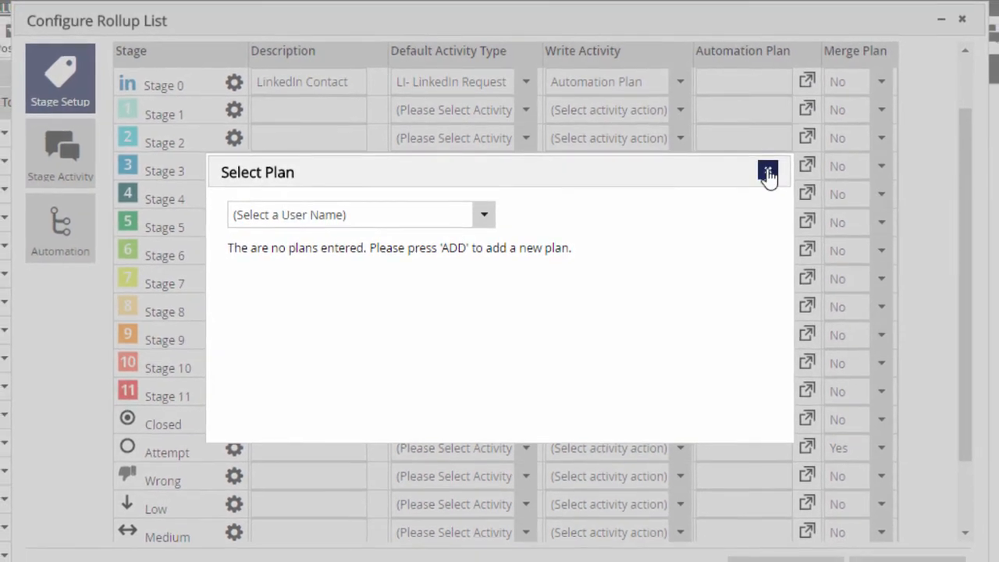
left_click(768, 172)
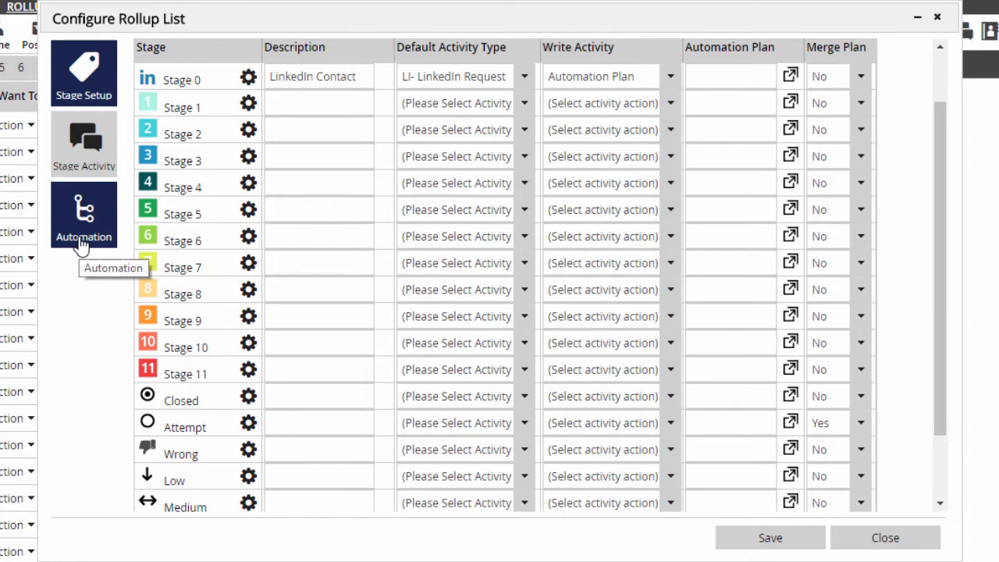
Step: Add a 'LinkedIn Email' automation plan and save the rollup configuration
left_click(84, 215)
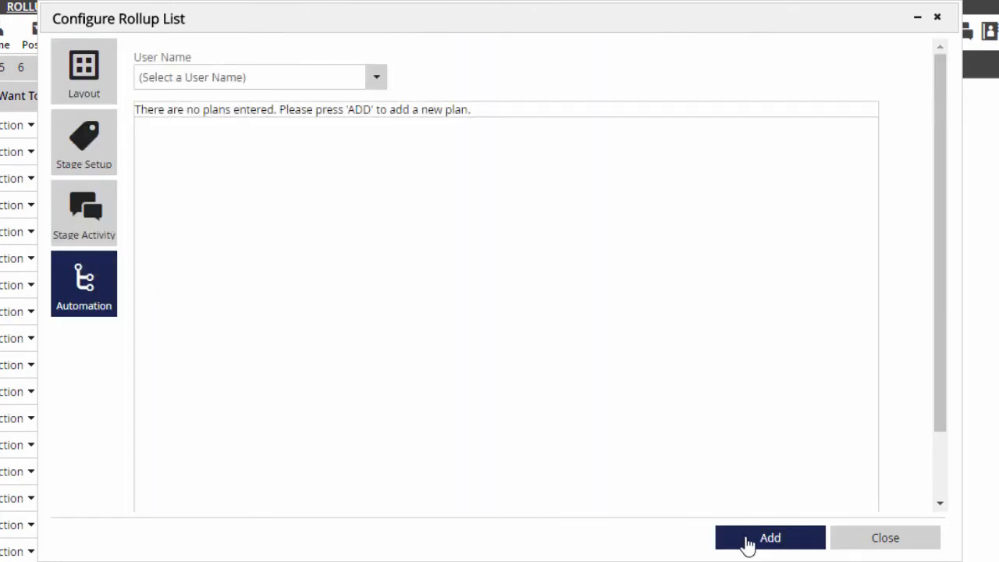
left_click(770, 537)
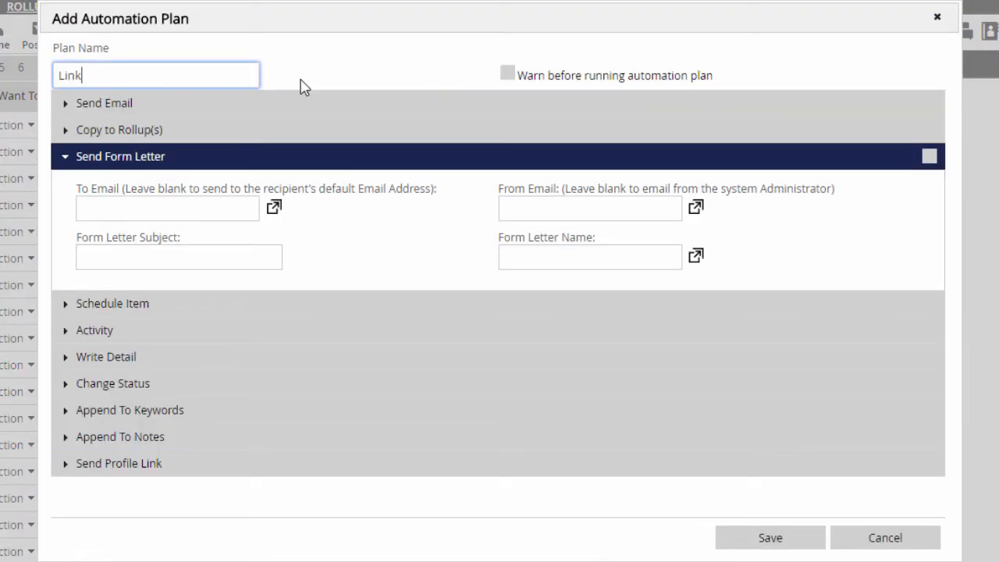
type("edIn Email")
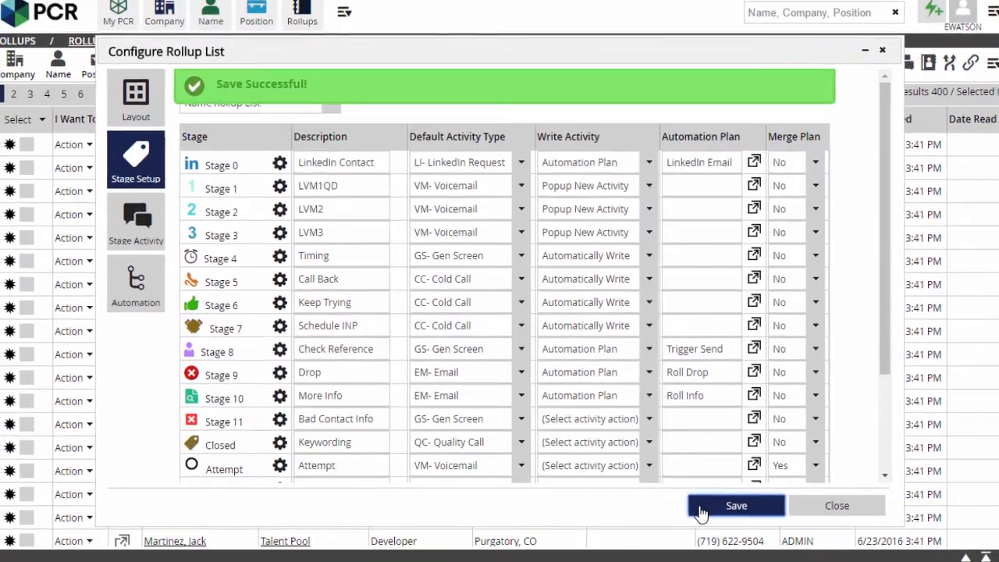
left_click(837, 506)
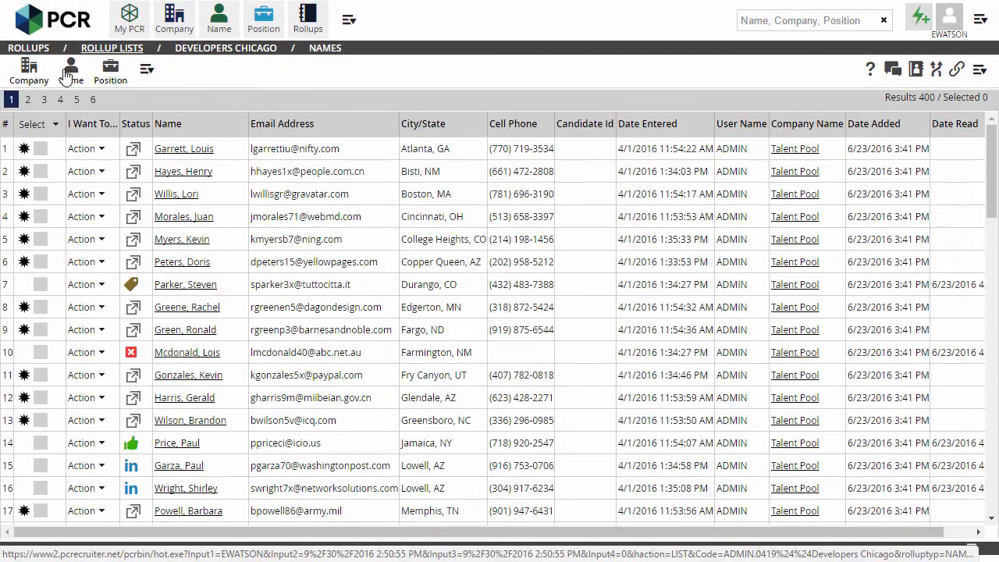
left_click(70, 72)
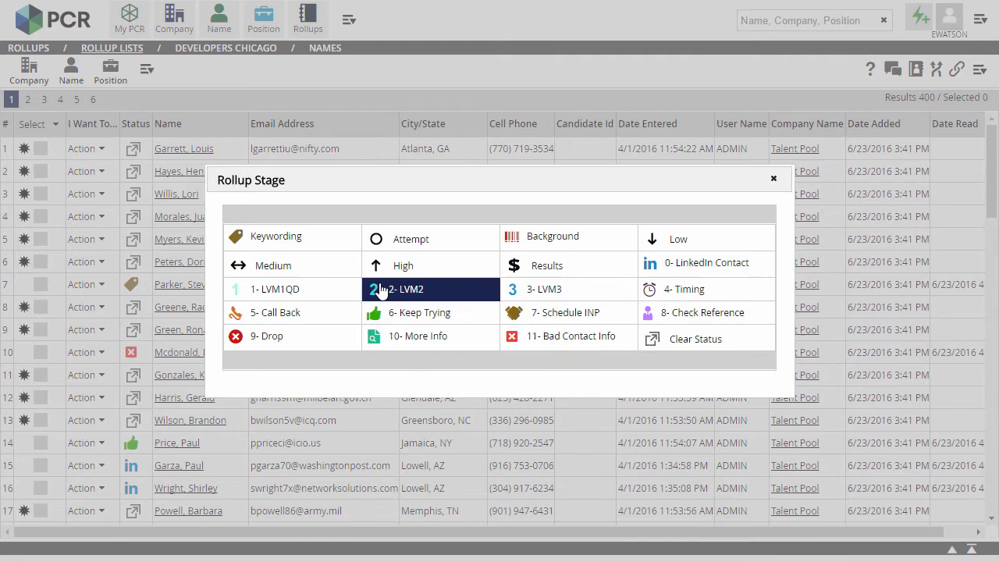
mouse_move(393, 292)
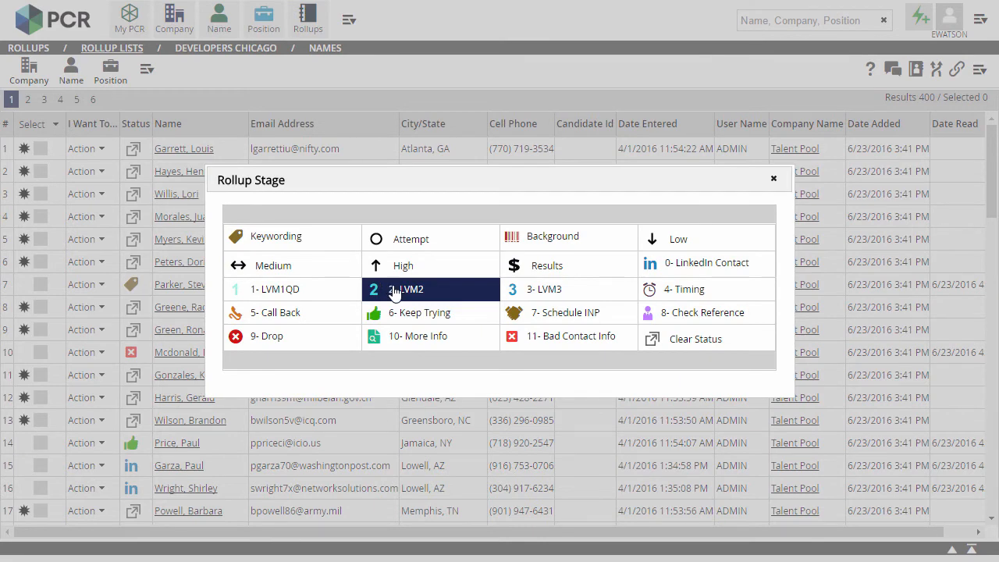
left_click(406, 289)
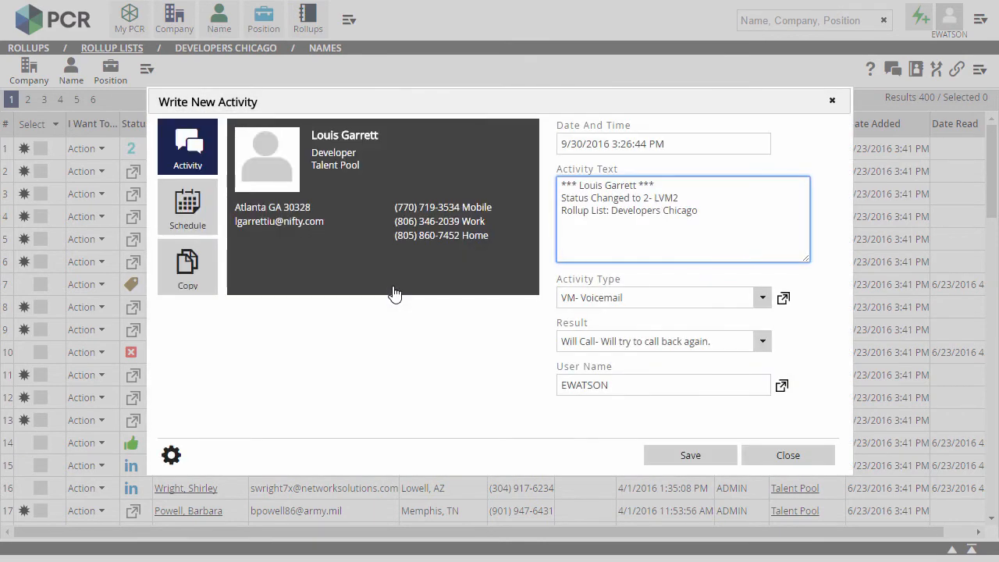